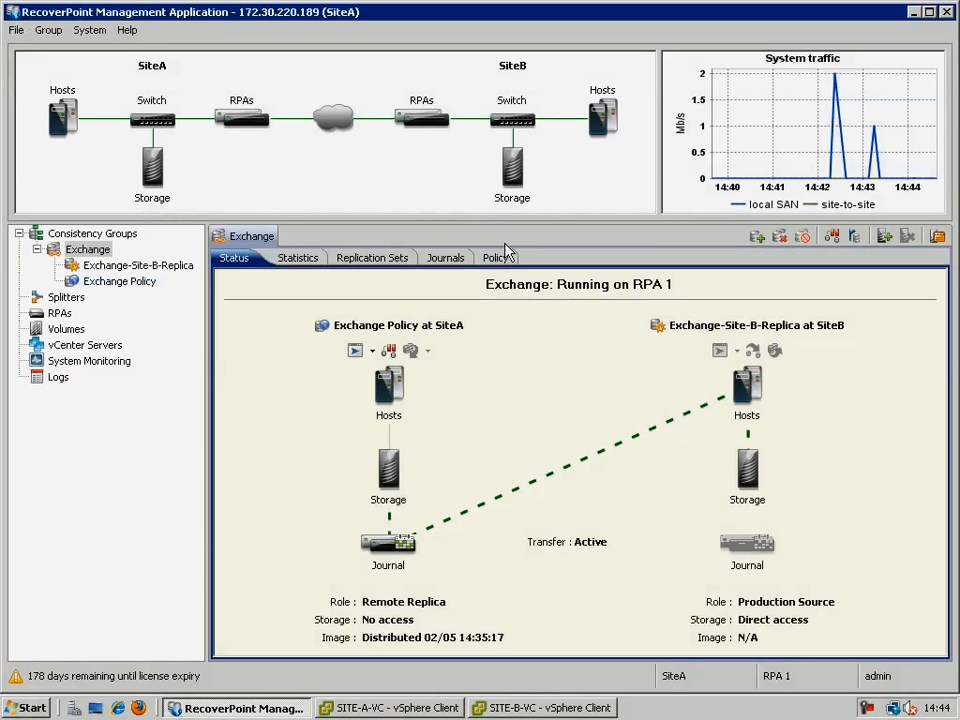
# Set the Exchange group's policy to Use VMware SRM, apply it, and return to Status
pyautogui.click(497, 257)
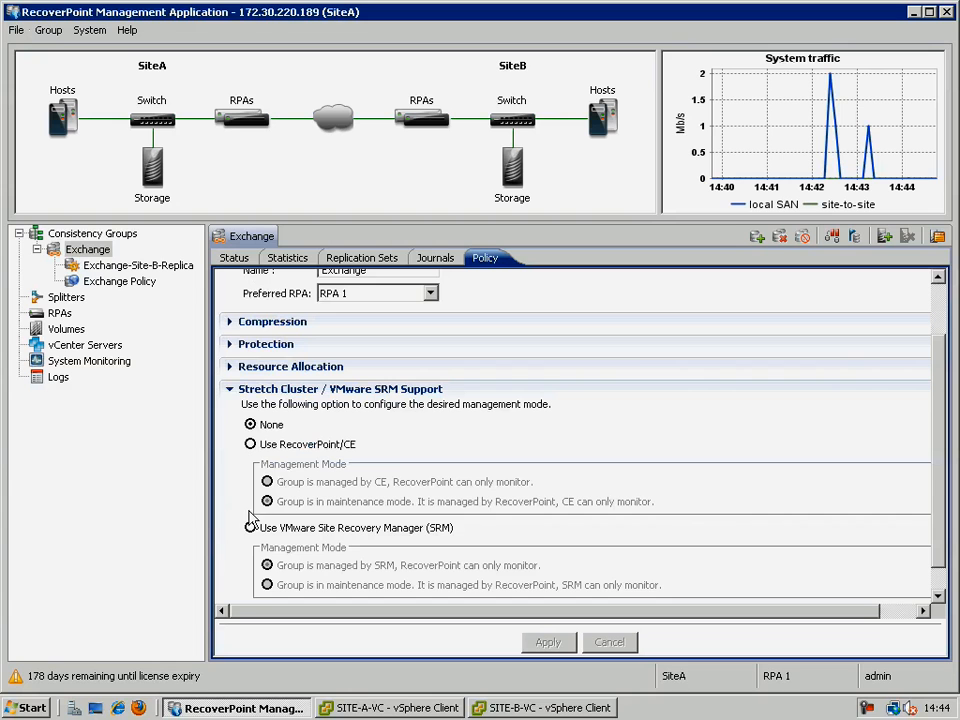
pyautogui.click(251, 527)
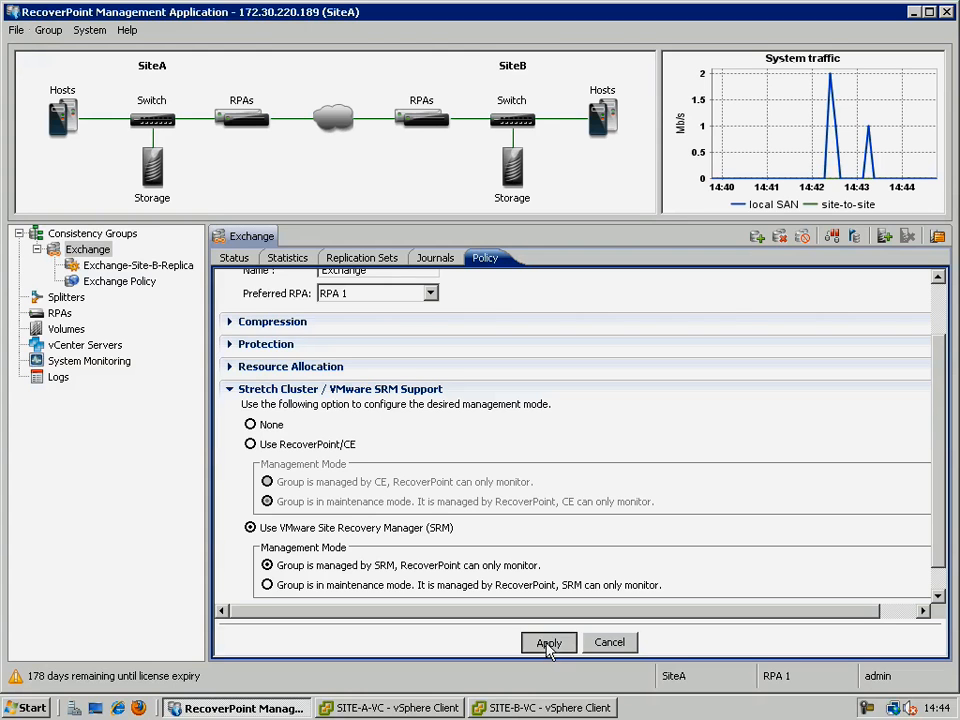
pyautogui.click(548, 642)
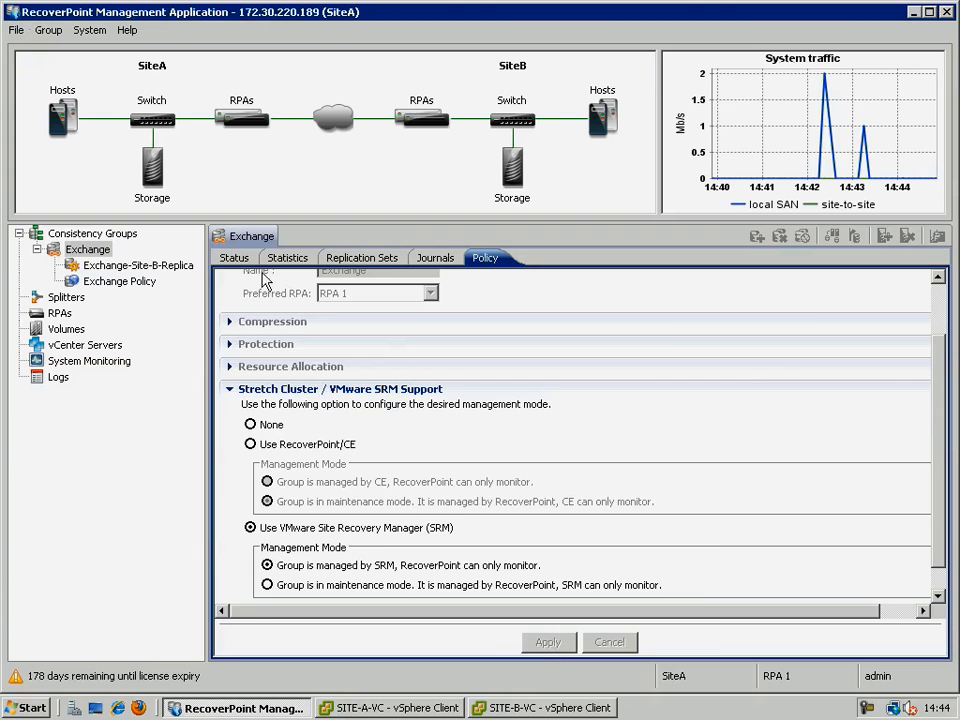
pyautogui.click(234, 258)
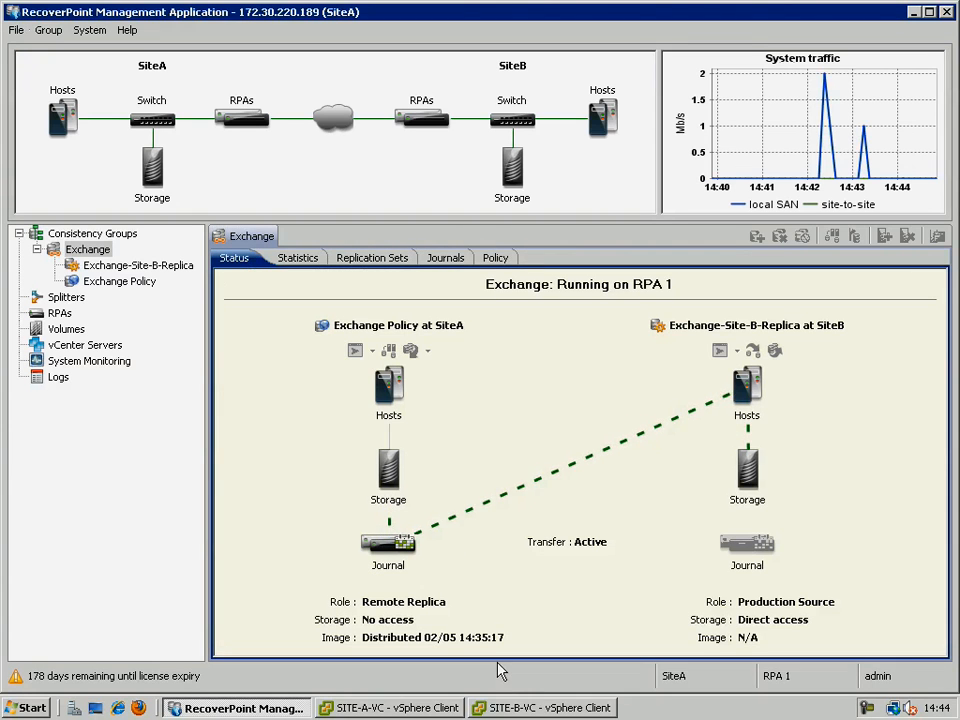
pyautogui.moveTo(530, 708)
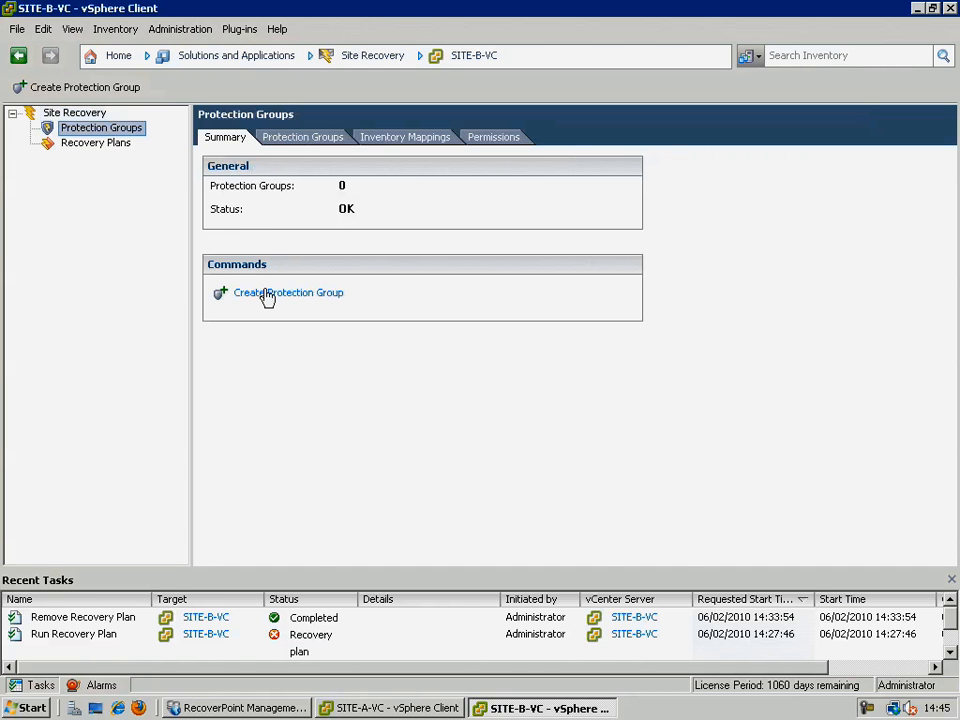
# Create protection group 'Exchange' on the snap datastore group with a SITE-A-VC placeholder datastore
pyautogui.click(288, 292)
pyautogui.write('Exchange')
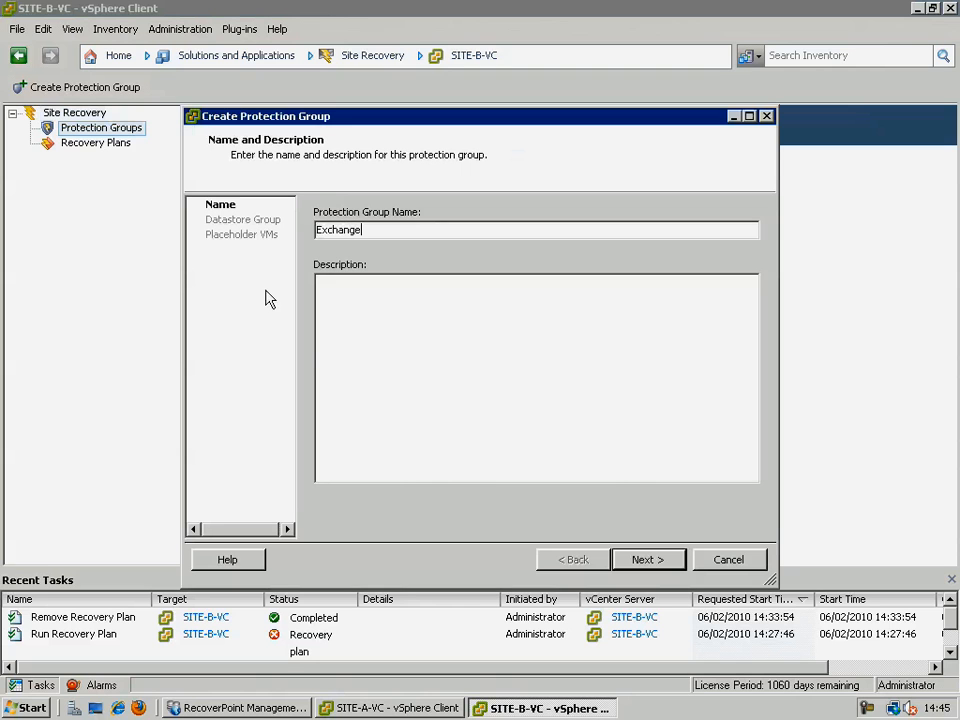
pyautogui.click(648, 559)
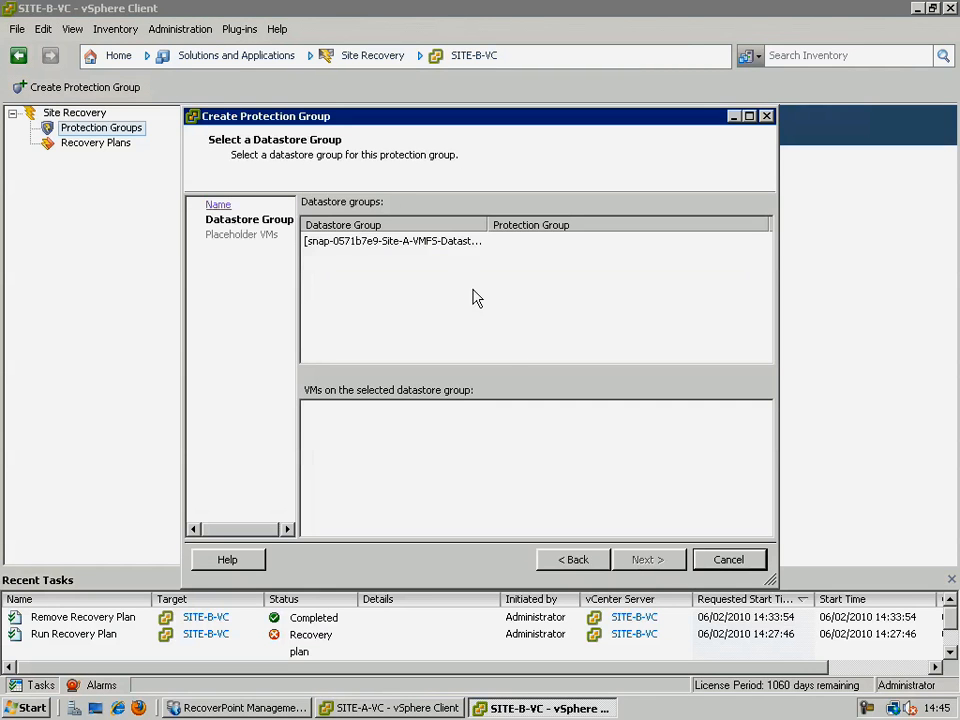
pyautogui.click(390, 240)
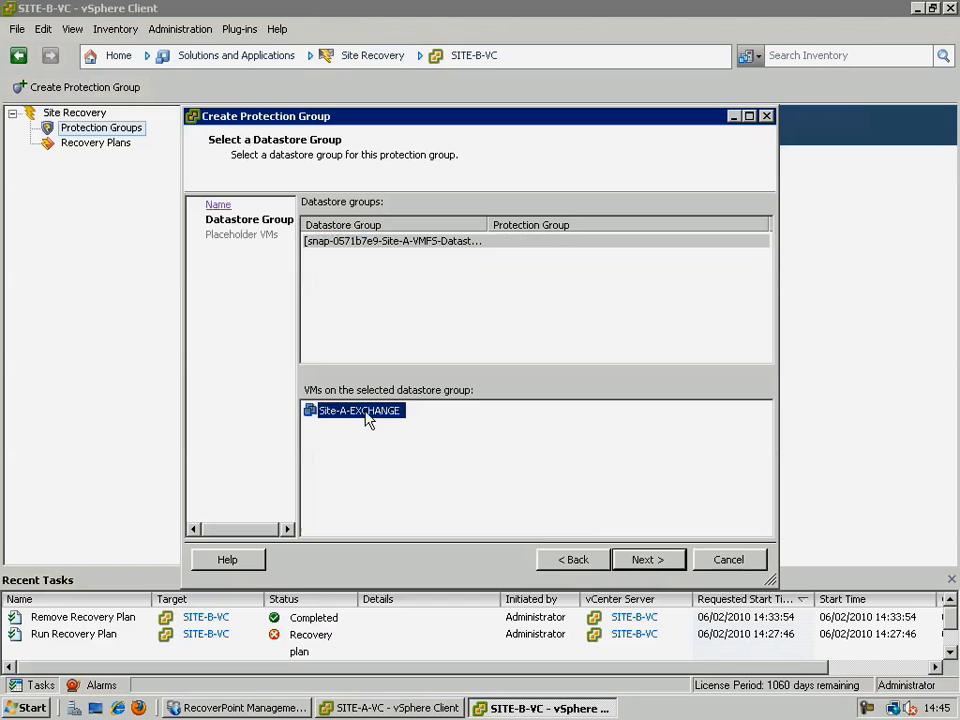
pyautogui.click(647, 559)
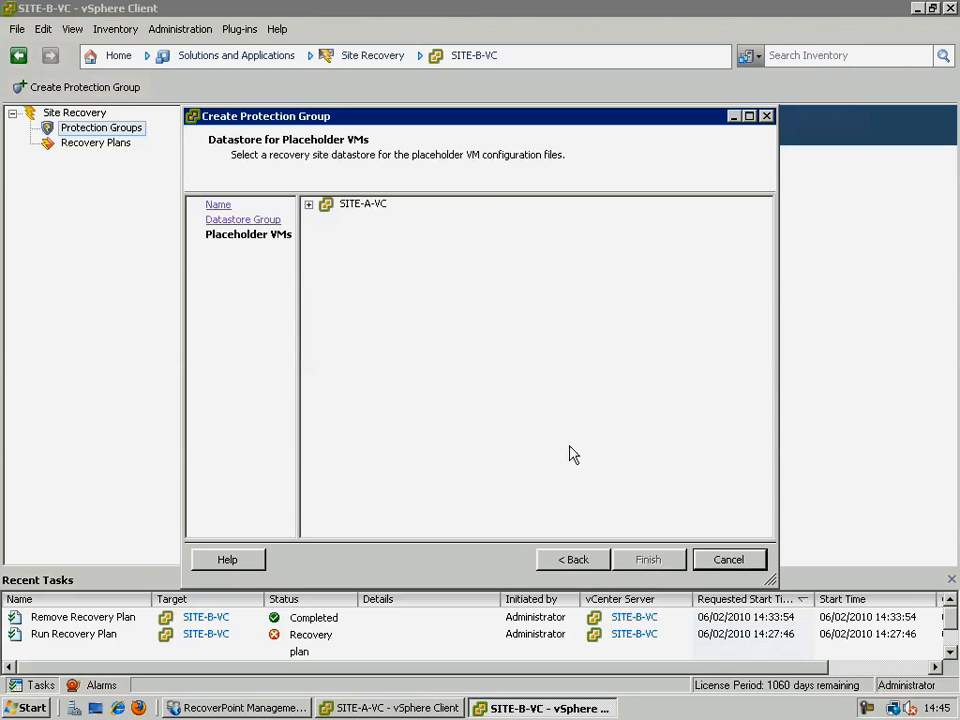
pyautogui.click(309, 204)
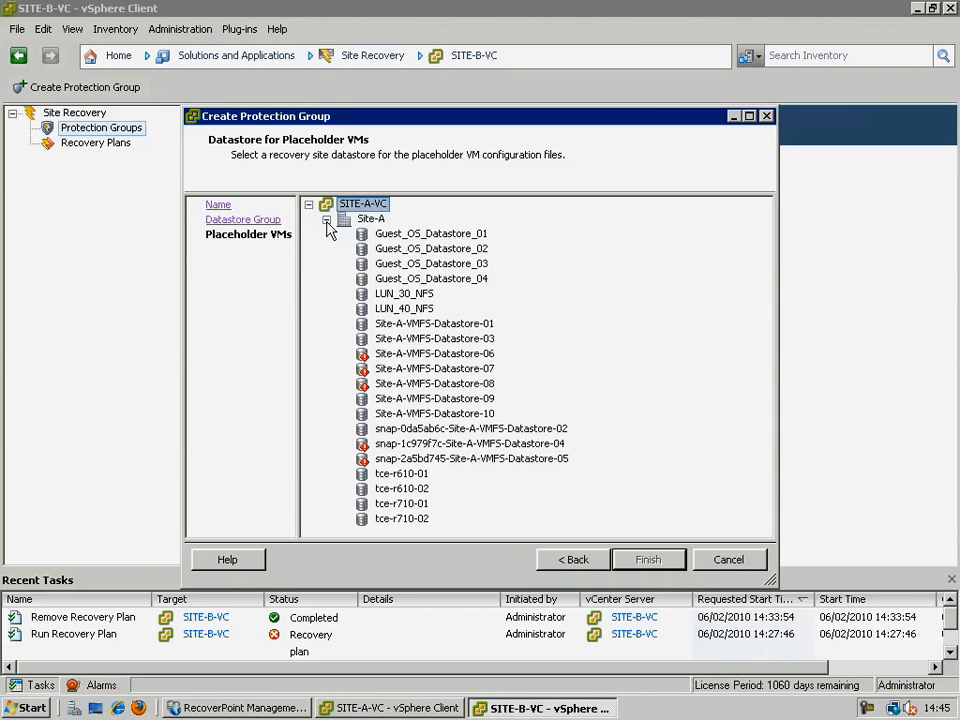
pyautogui.click(404, 308)
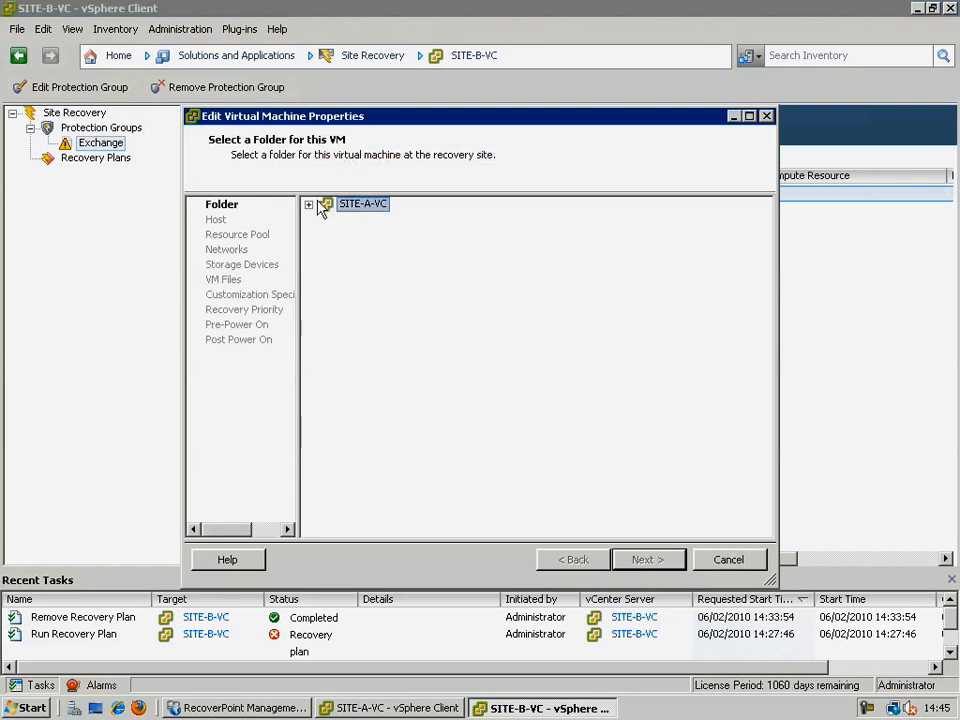
# Give Site-A-EXCHANGE a SITE-A-VC folder, resource pool and Virtual Machine Network, then finish
pyautogui.click(309, 203)
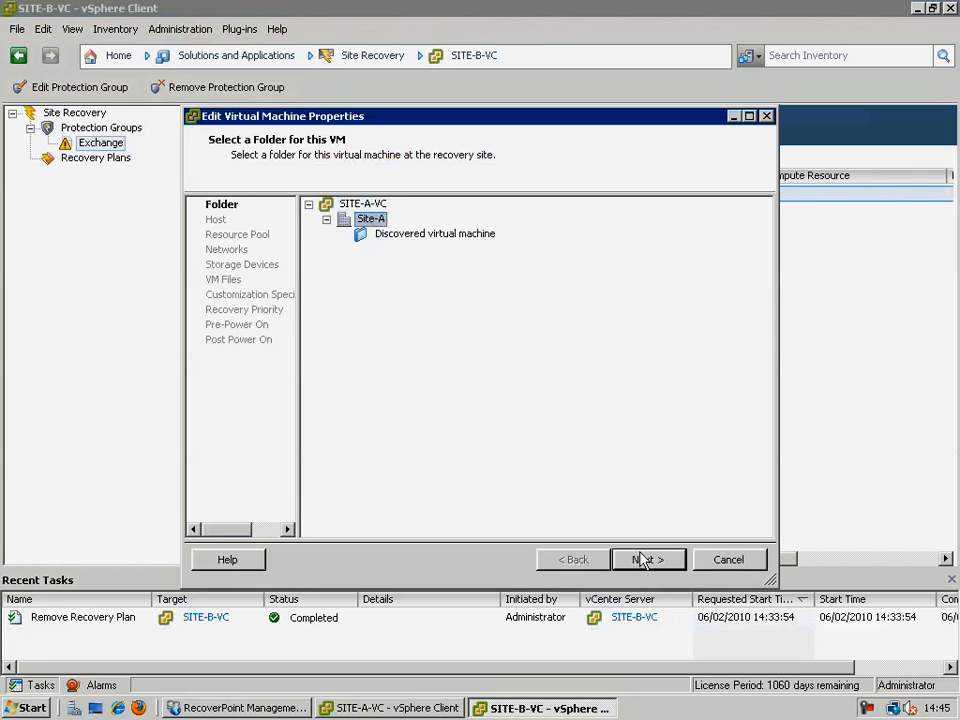
pyautogui.click(648, 559)
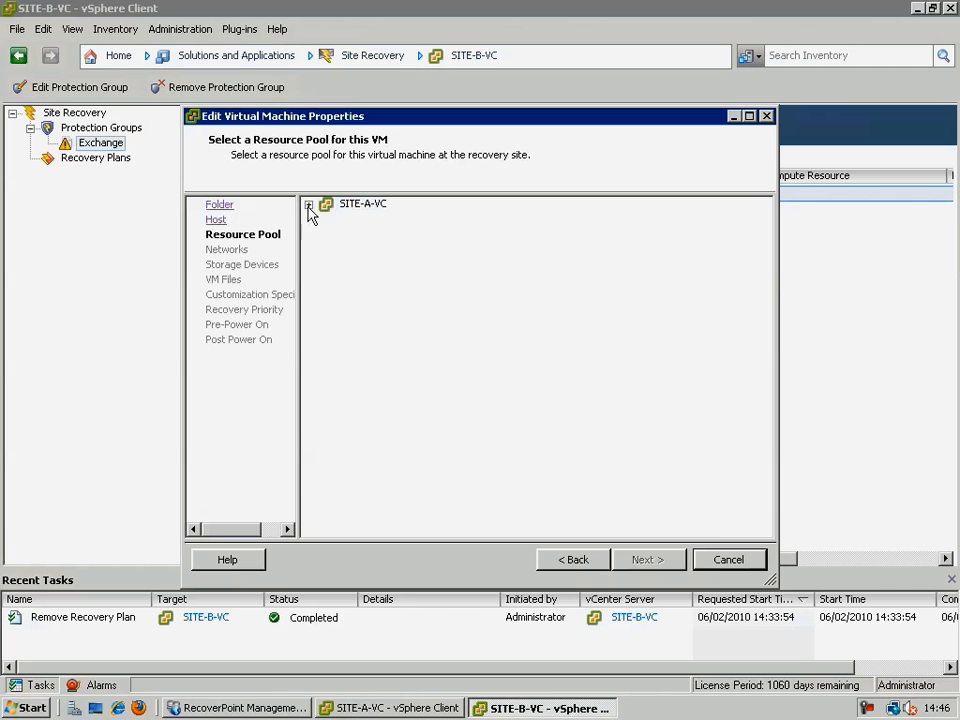
pyautogui.click(309, 203)
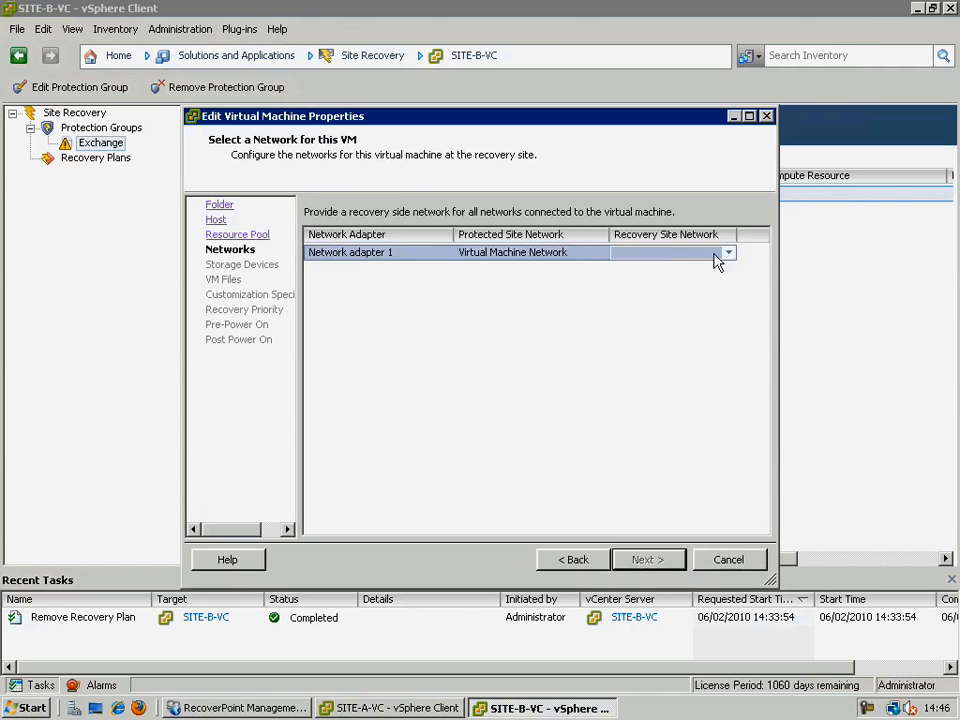
pyautogui.click(727, 252)
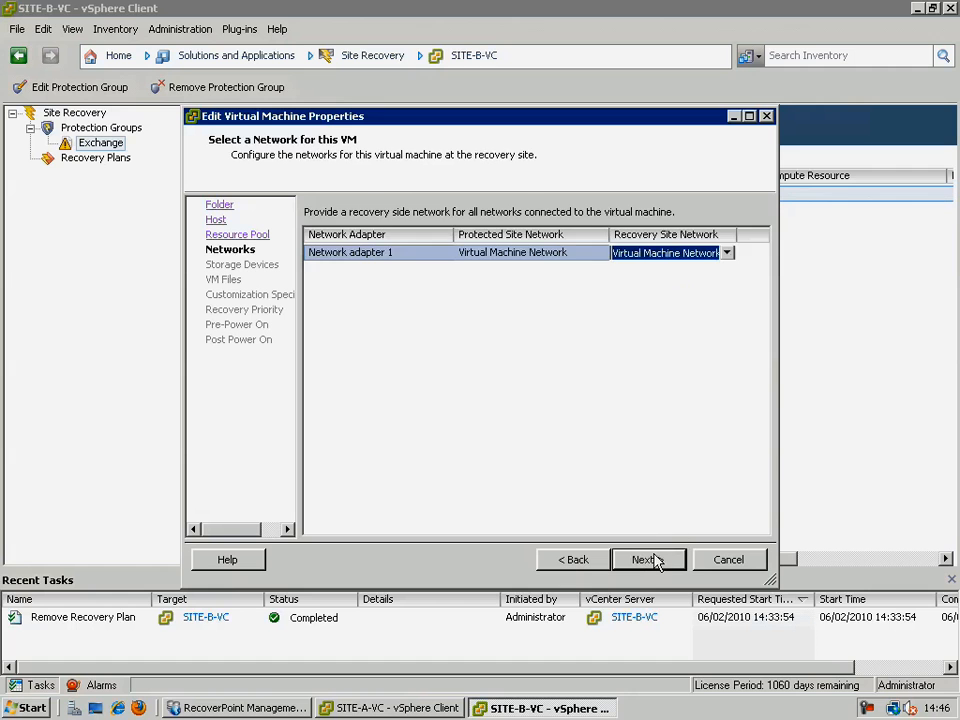
pyautogui.click(643, 559)
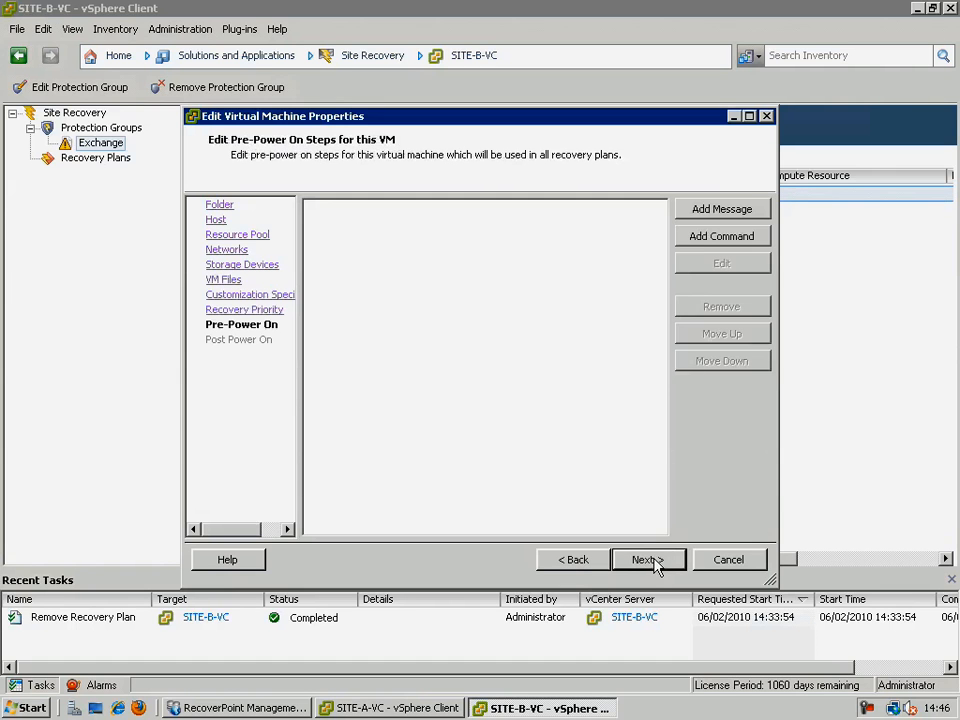
pyautogui.click(645, 559)
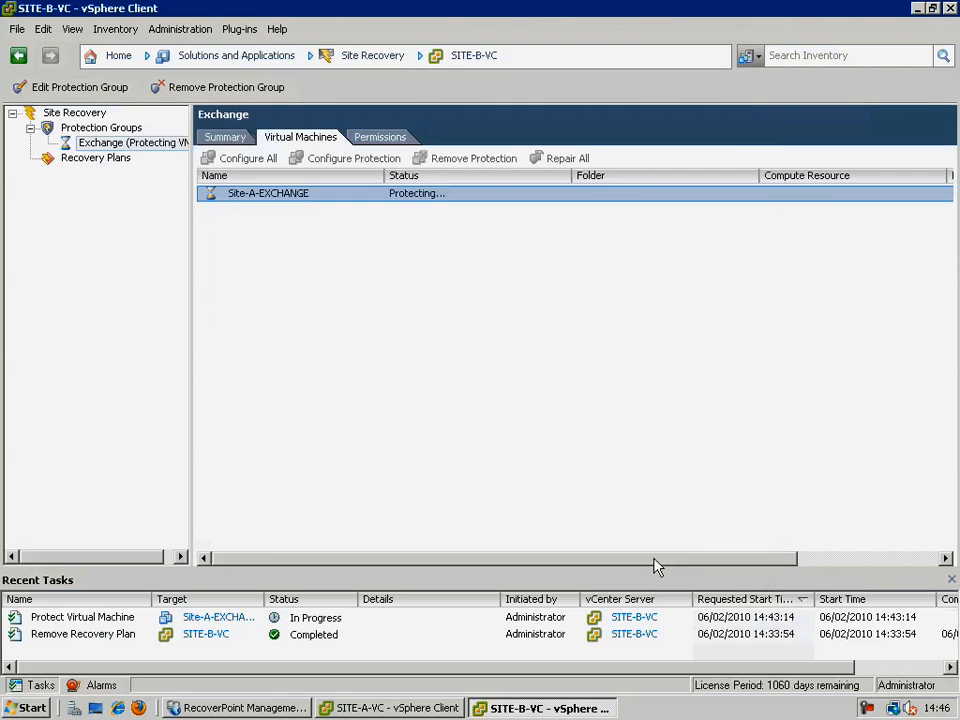
pyautogui.click(225, 137)
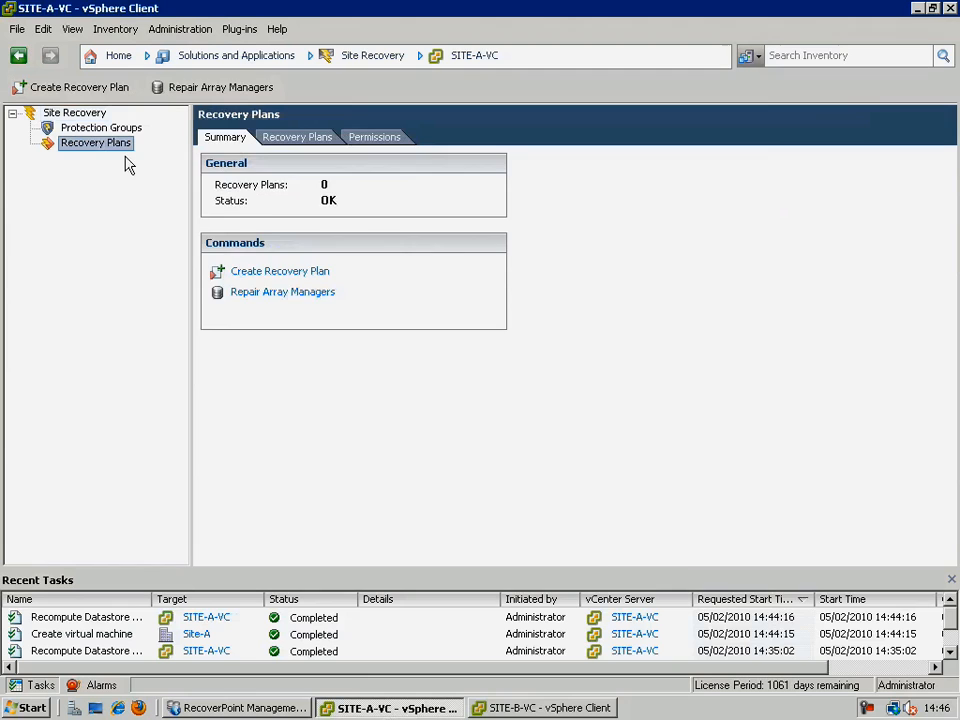
# Create recovery plan 'Exchange' using default protection group, response time and network settings
pyautogui.click(279, 271)
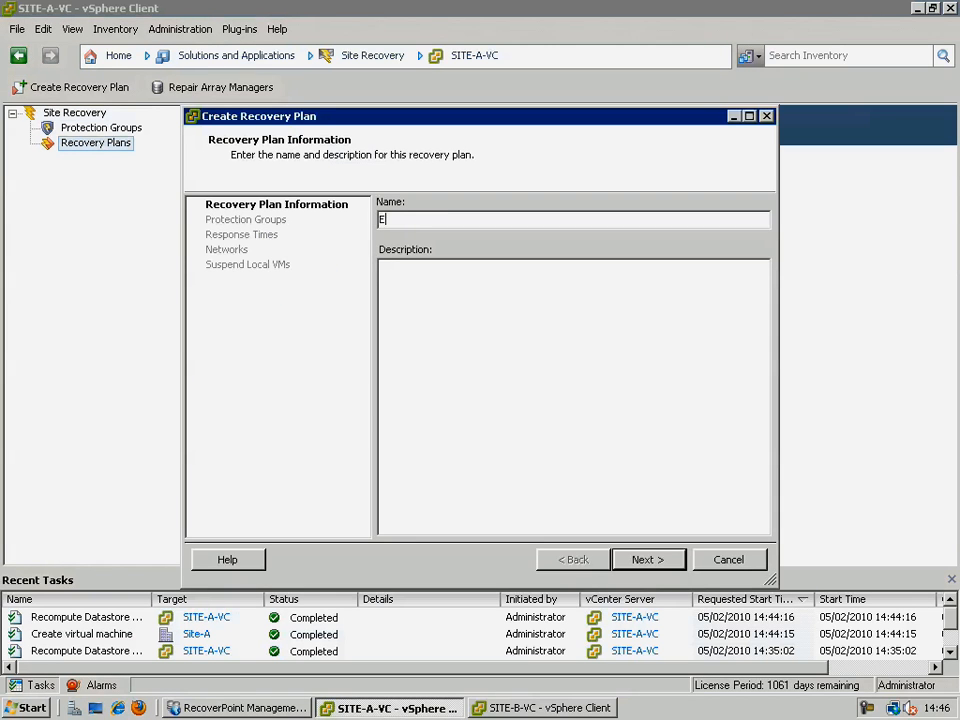
pyautogui.write('xchange')
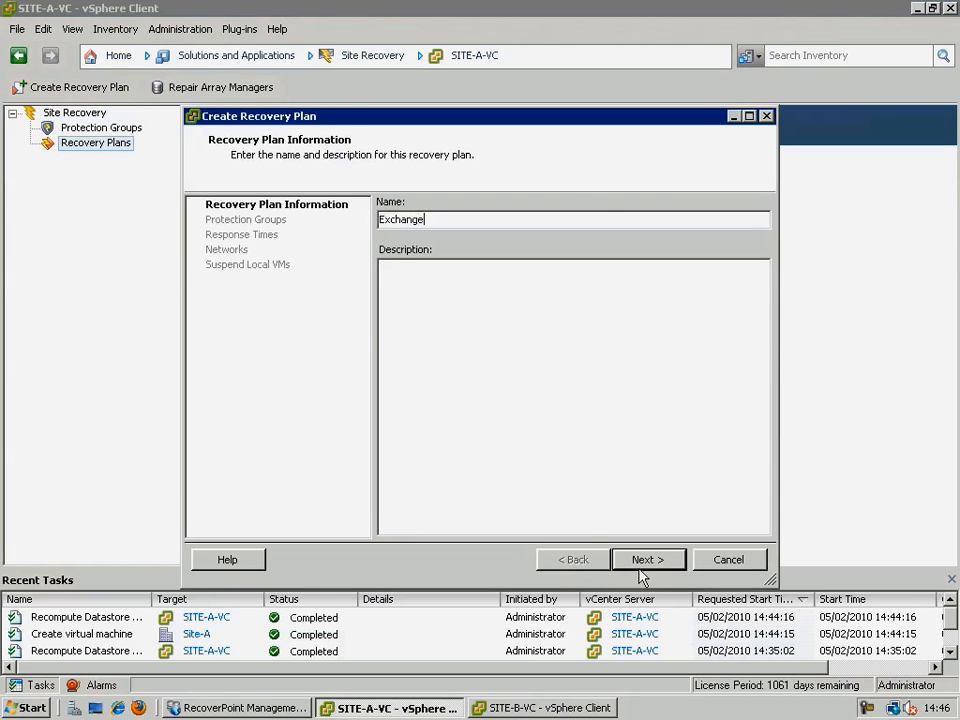
pyautogui.click(648, 559)
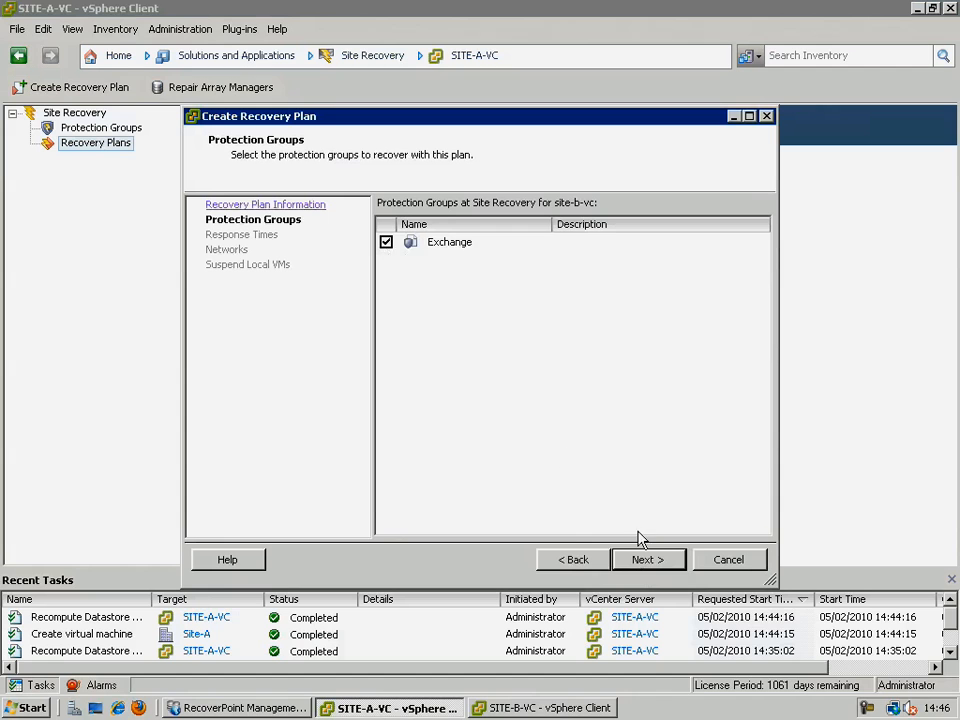
pyautogui.click(648, 559)
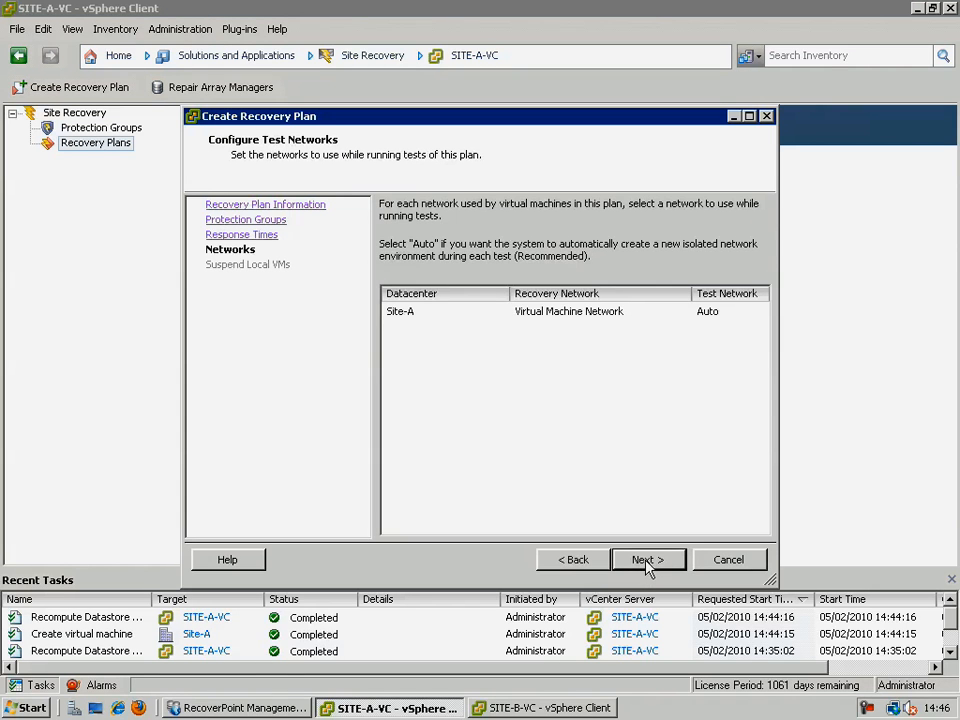
pyautogui.click(648, 559)
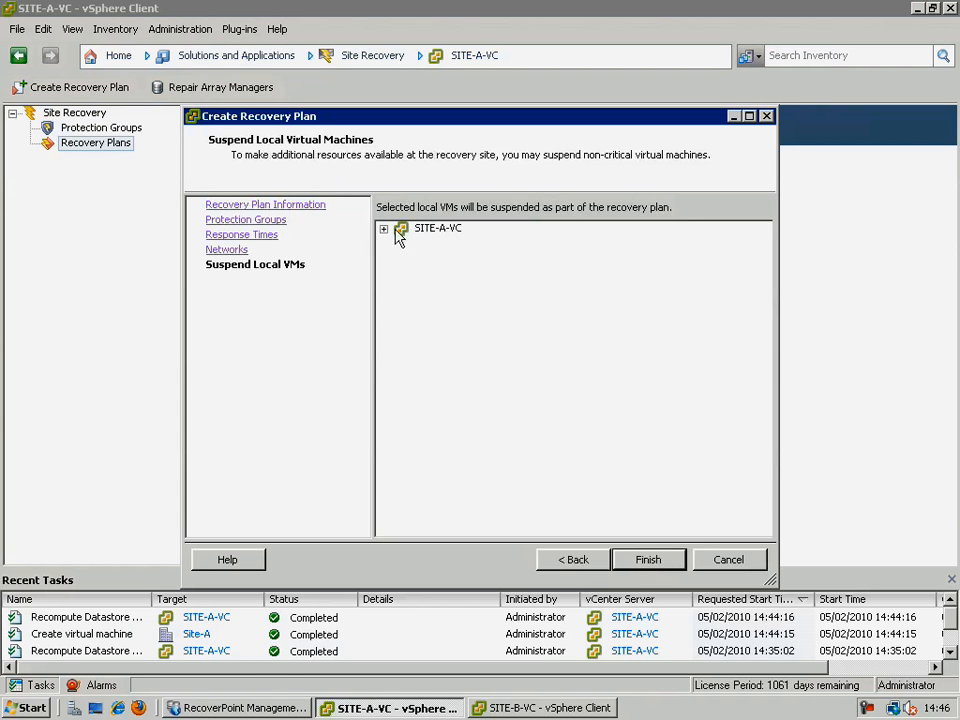
pyautogui.click(383, 228)
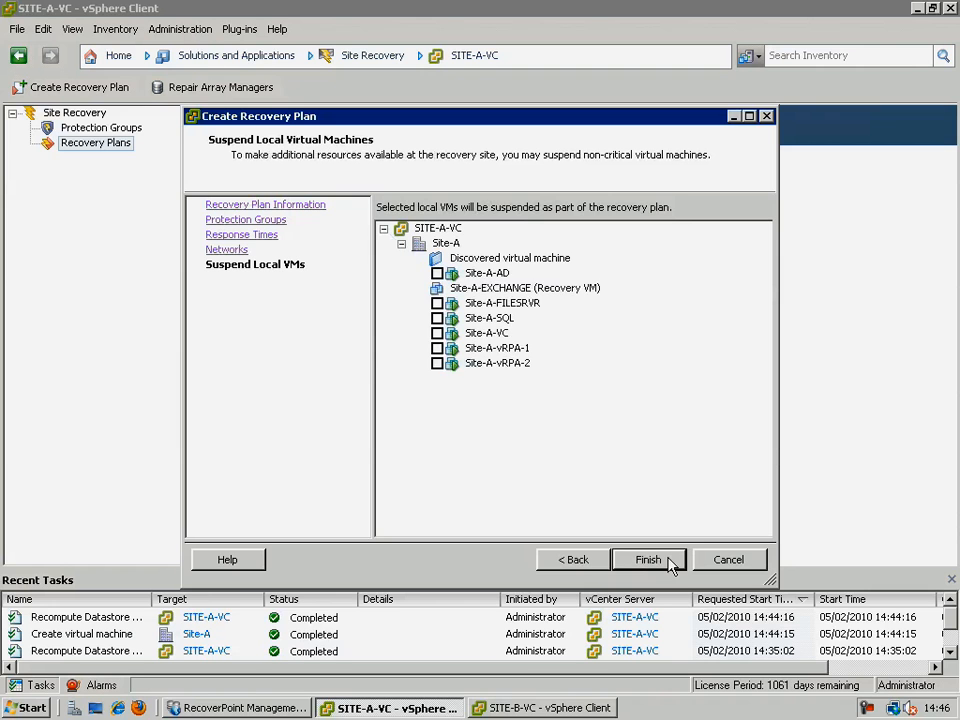
pyautogui.click(647, 559)
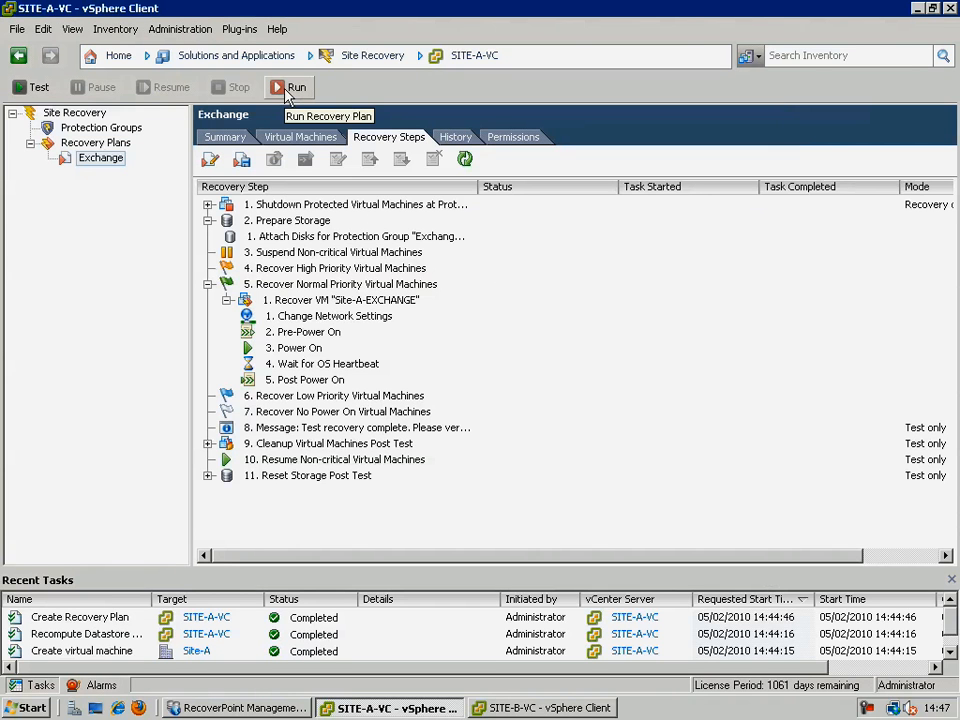
# Run the Exchange recovery plan, acknowledging that the process cannot be undone
pyautogui.click(296, 87)
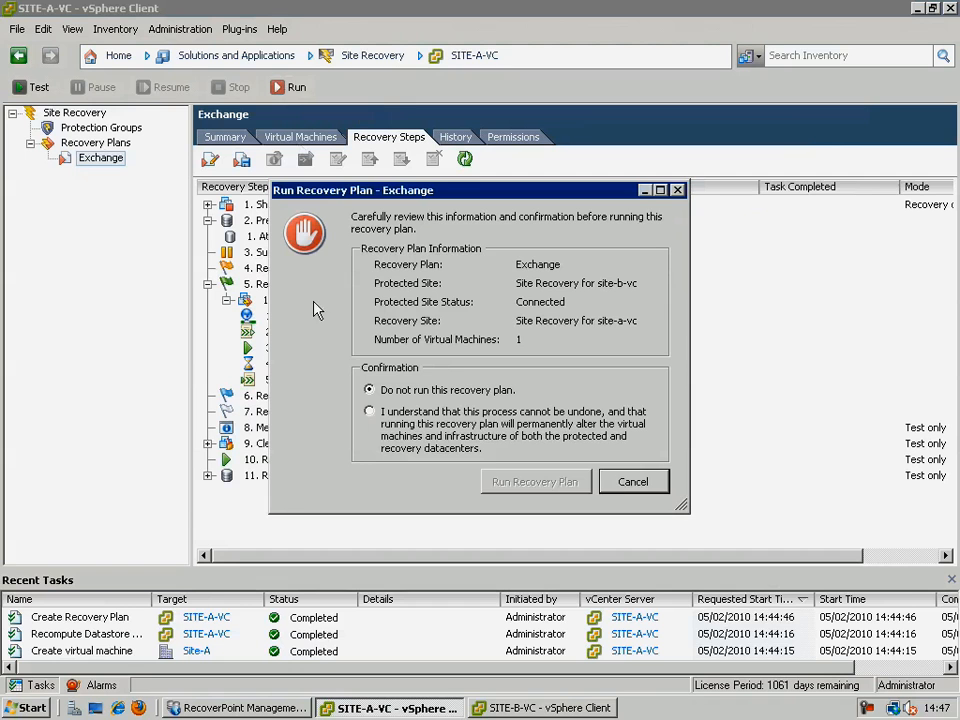
pyautogui.click(370, 411)
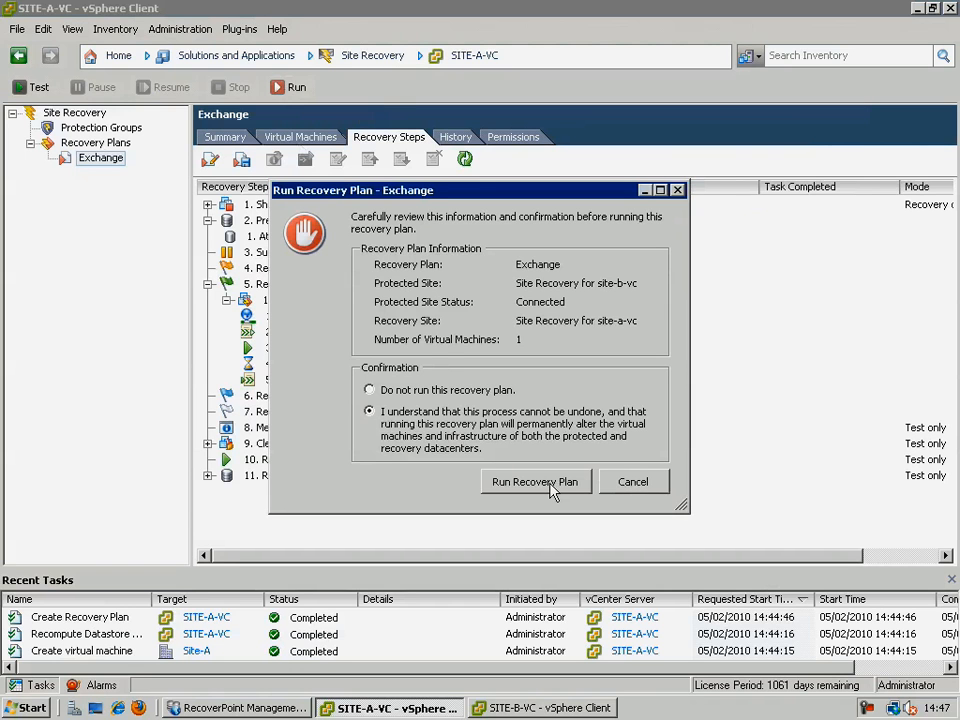
pyautogui.click(535, 481)
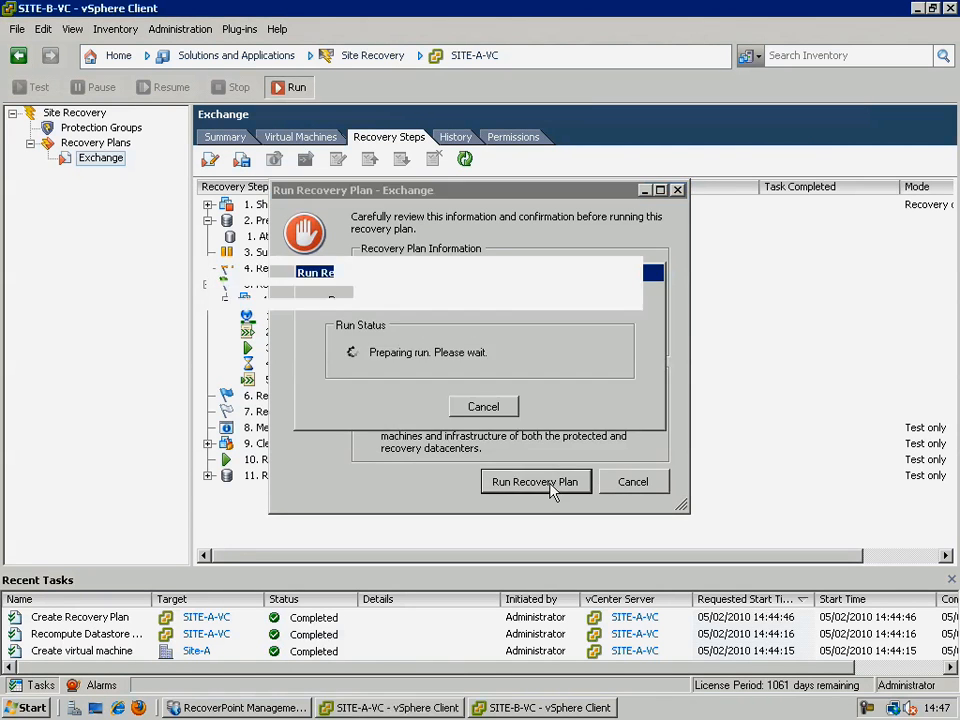
pyautogui.click(535, 481)
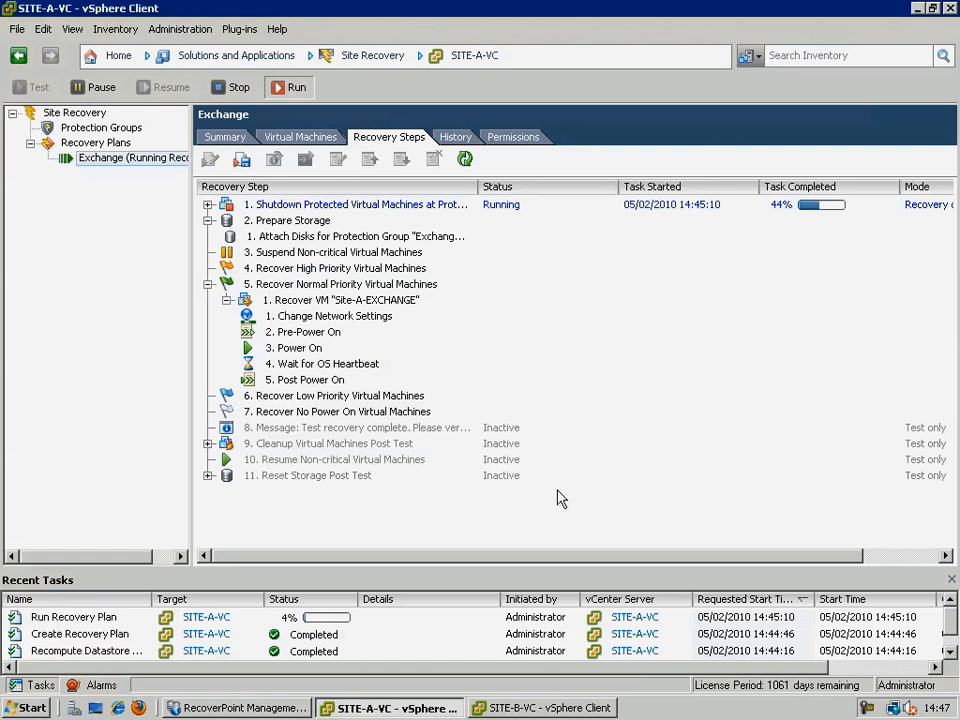
pyautogui.moveTo(543, 601)
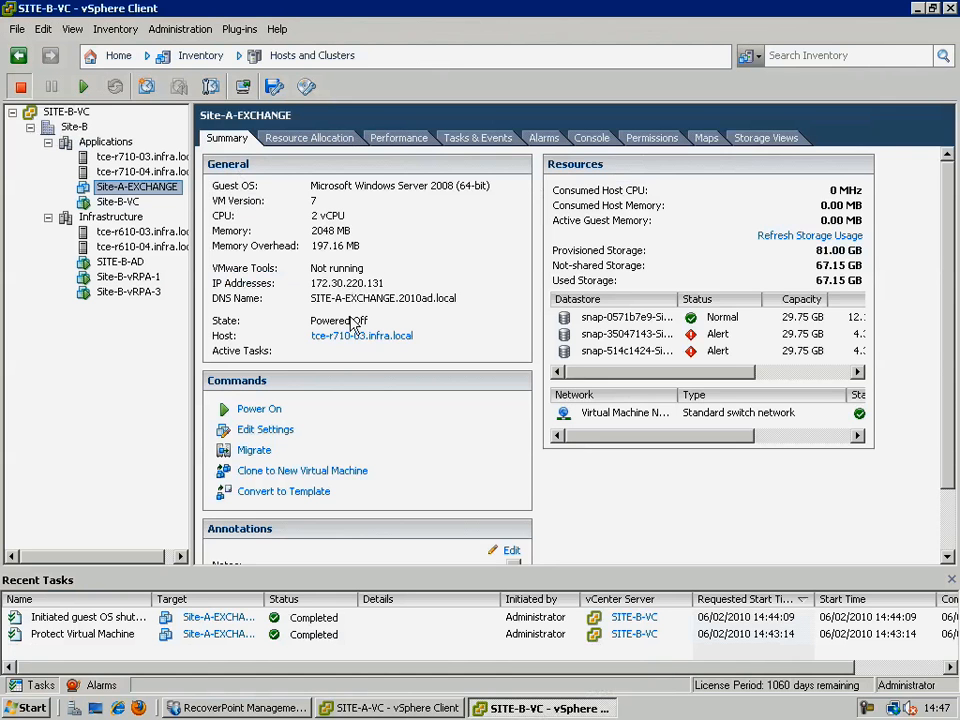
pyautogui.moveTo(358, 458)
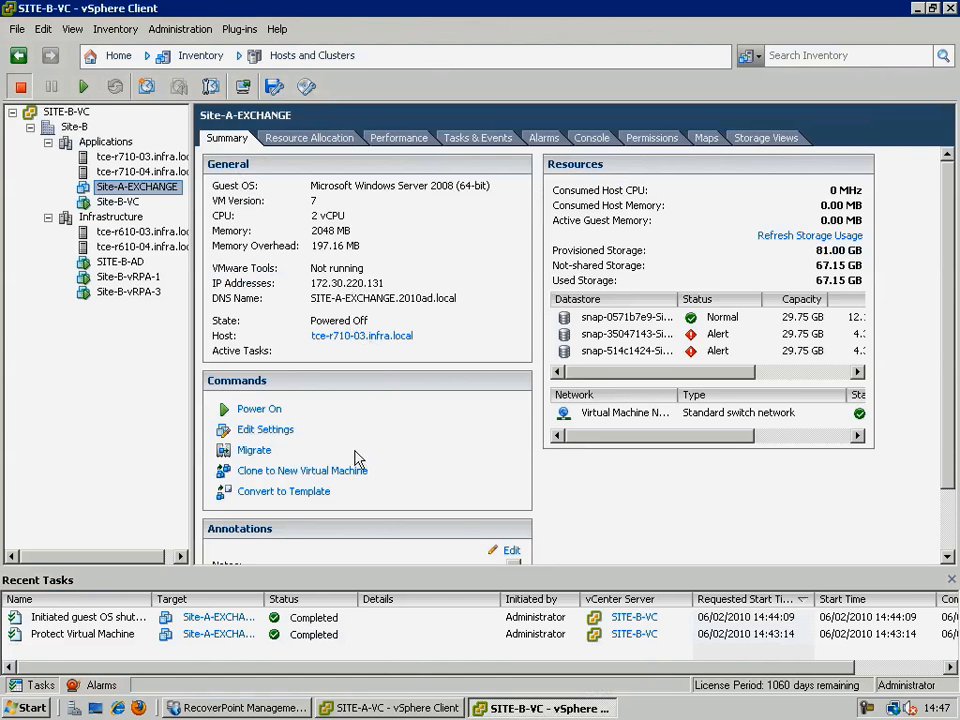
pyautogui.click(240, 708)
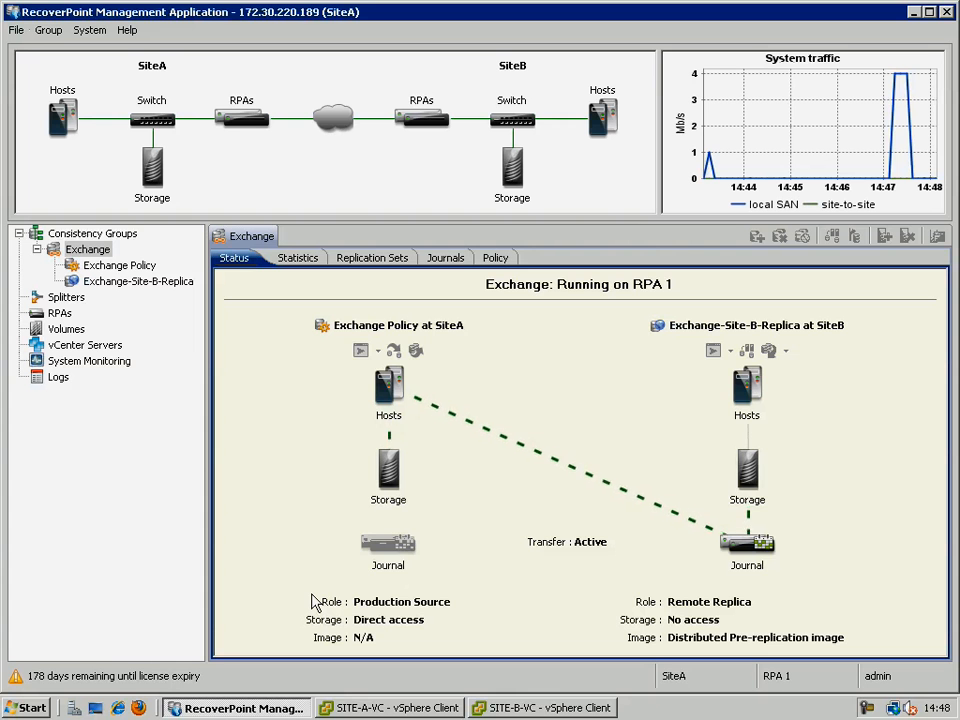
# Switch to RecoverPoint to view the Exchange group's status with SiteA as source
pyautogui.click(390, 708)
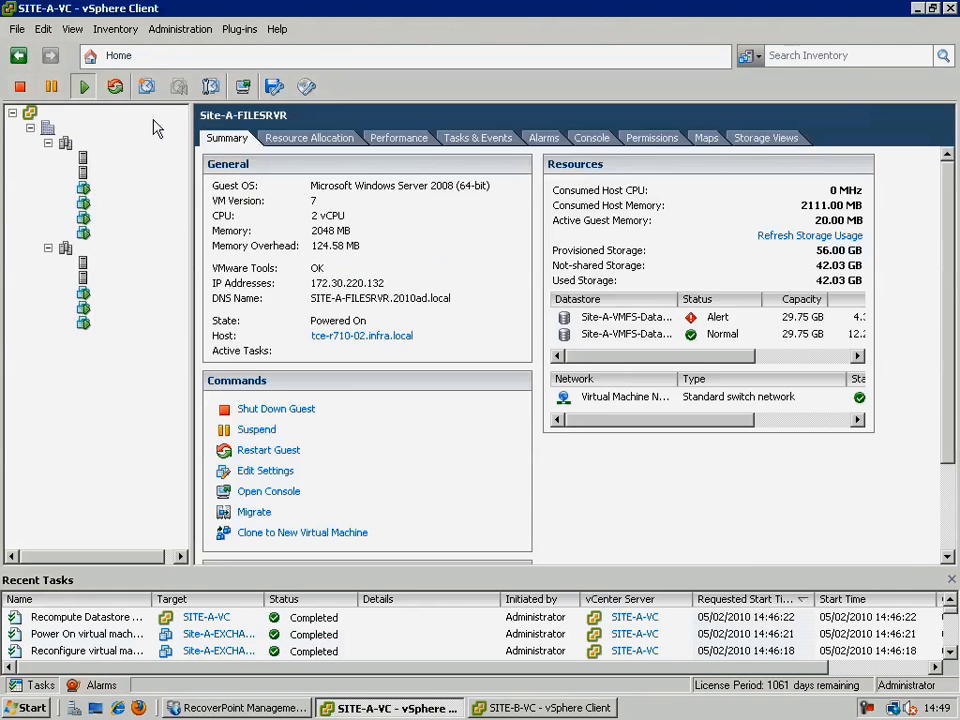
# Open the Site-A-EXCHANGE console from its inventory context menu
pyautogui.rightClick(117, 188)
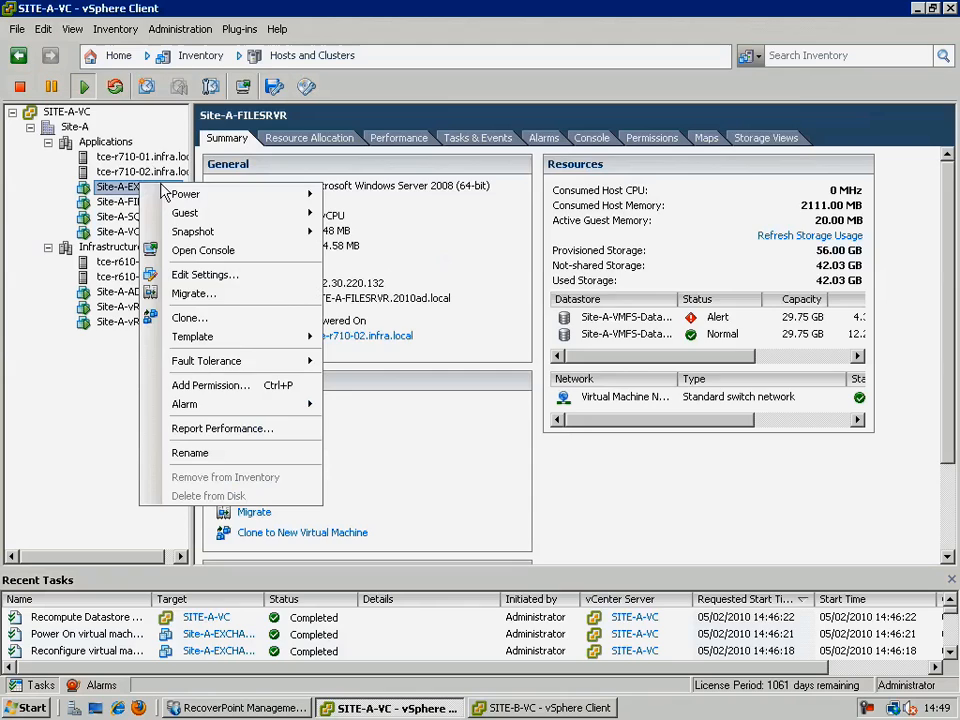
pyautogui.click(203, 250)
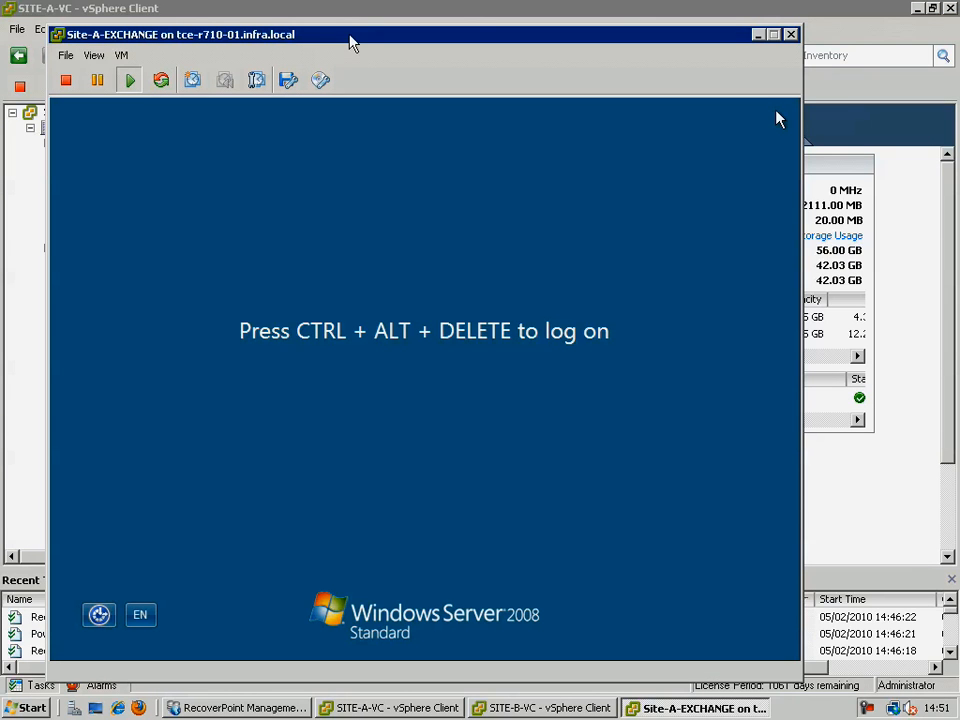